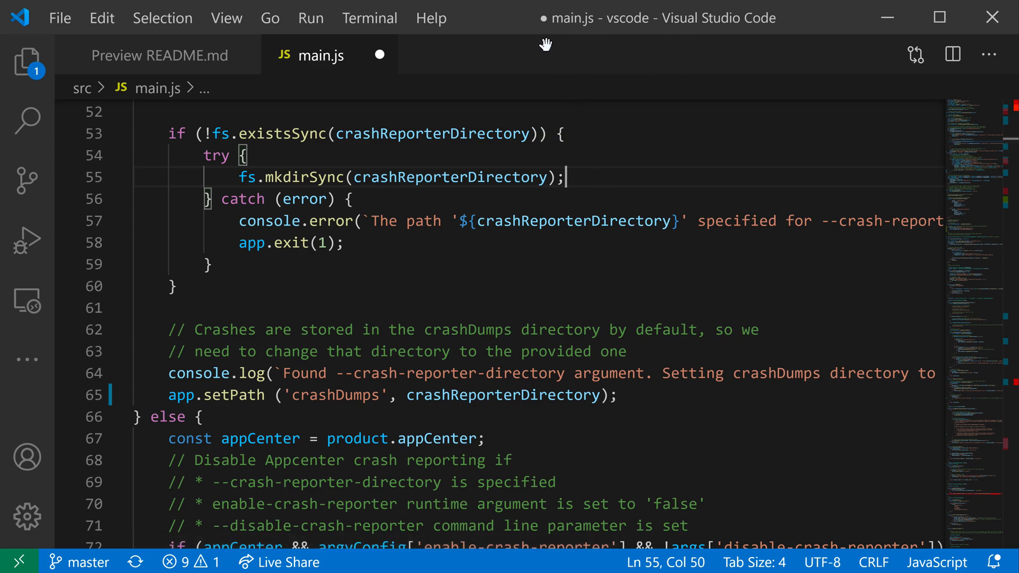
mouse_move(654, 51)
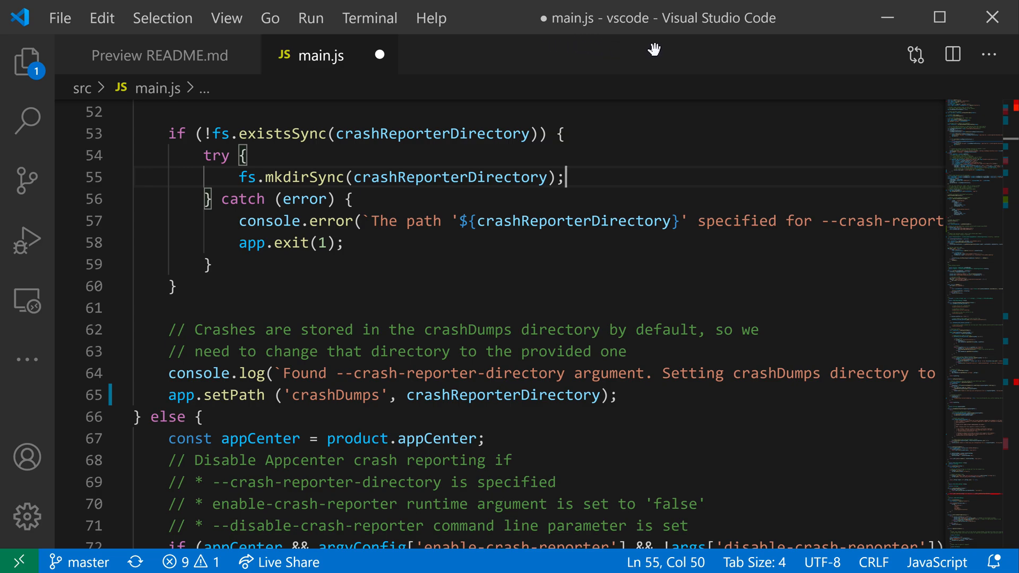
mouse_move(667, 57)
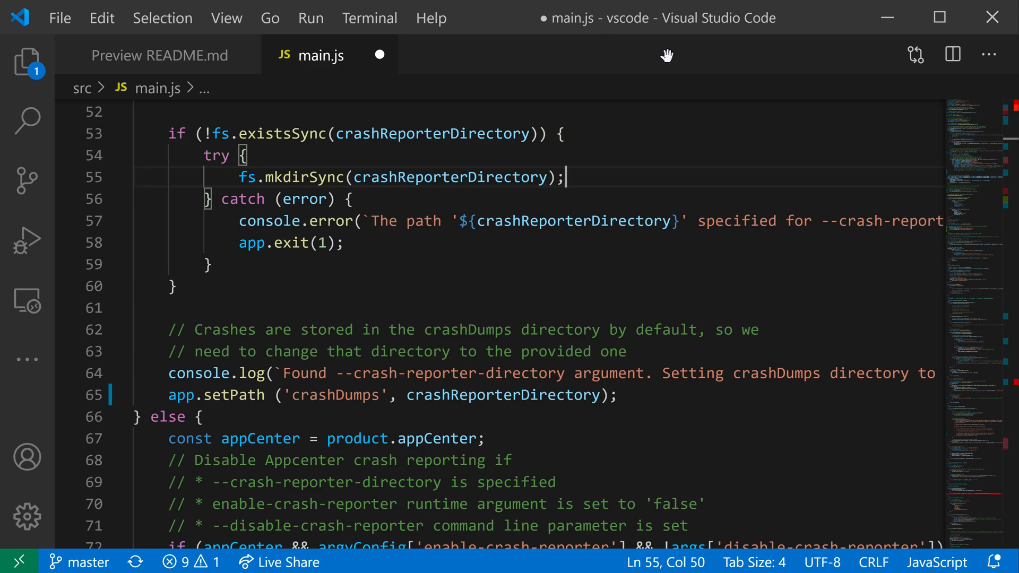
mouse_move(735, 52)
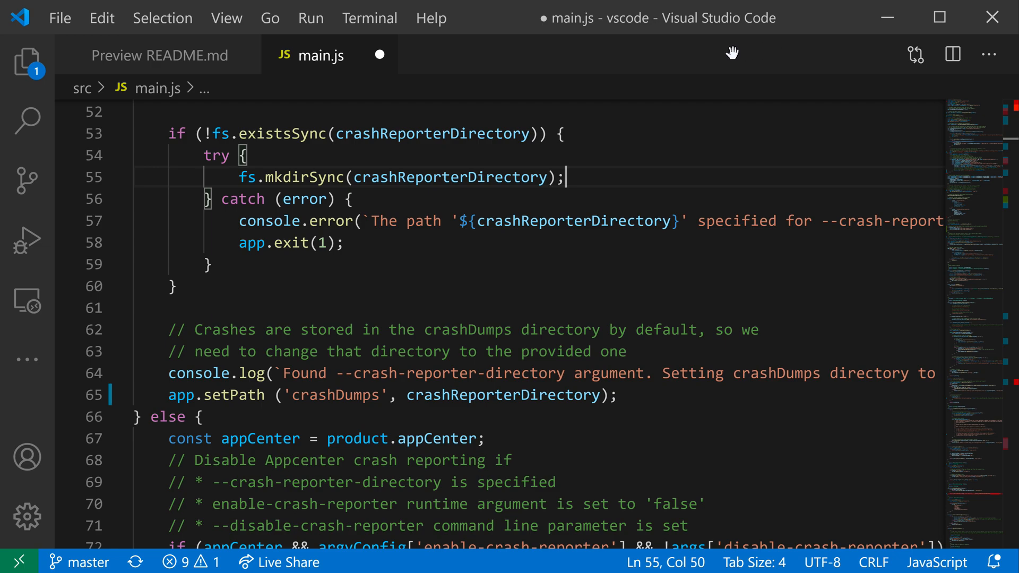
mouse_move(637, 88)
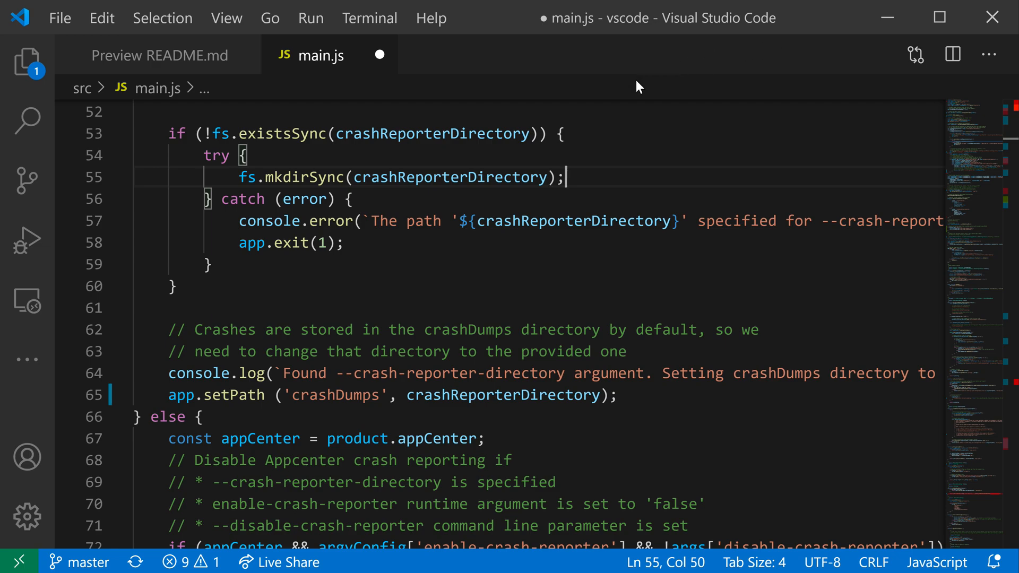
mouse_move(596, 41)
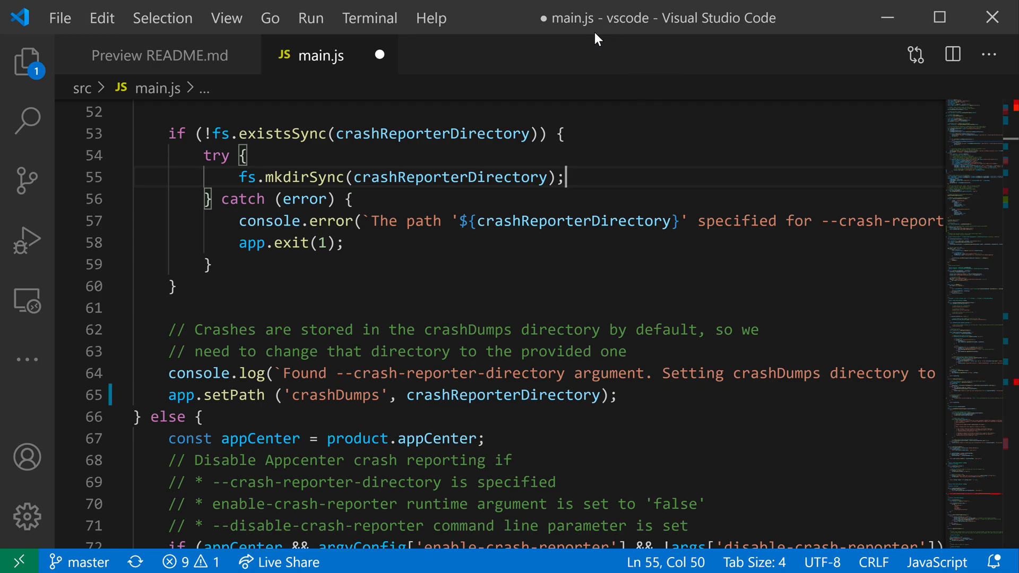
mouse_move(674, 187)
type("sin")
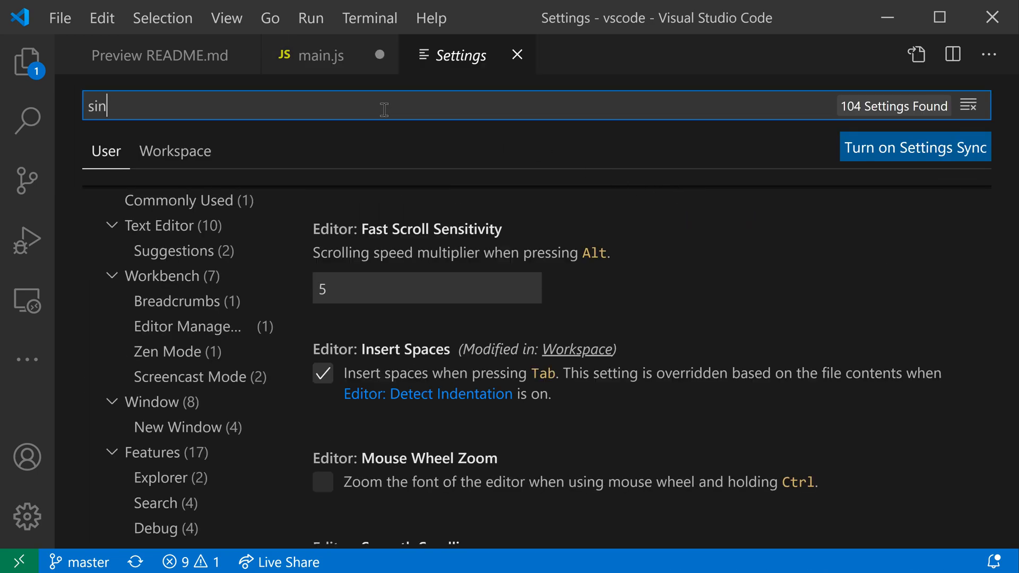
- Search Settings for "window sep" to reach the Window: Title Separator setting
type("window sep")
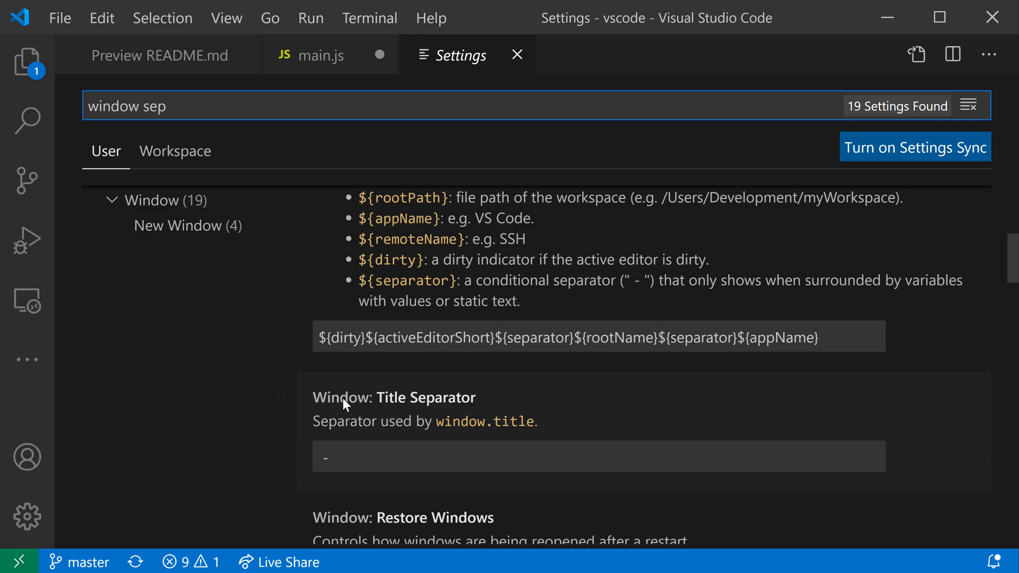
scroll("down", 3)
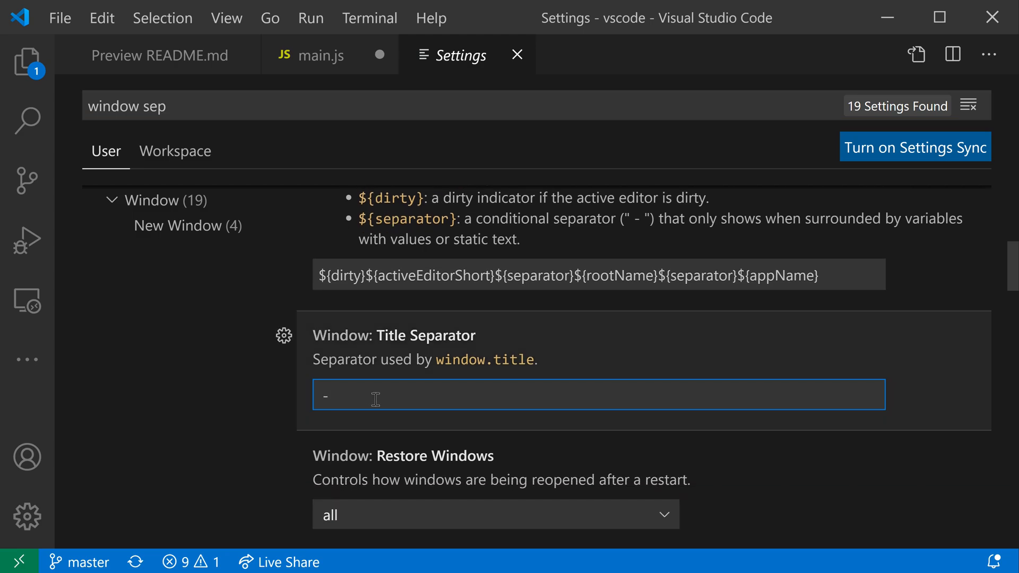
- Replace the dash separator, trying "." and "#", then set it to a smiley emoji
key("Backspace")
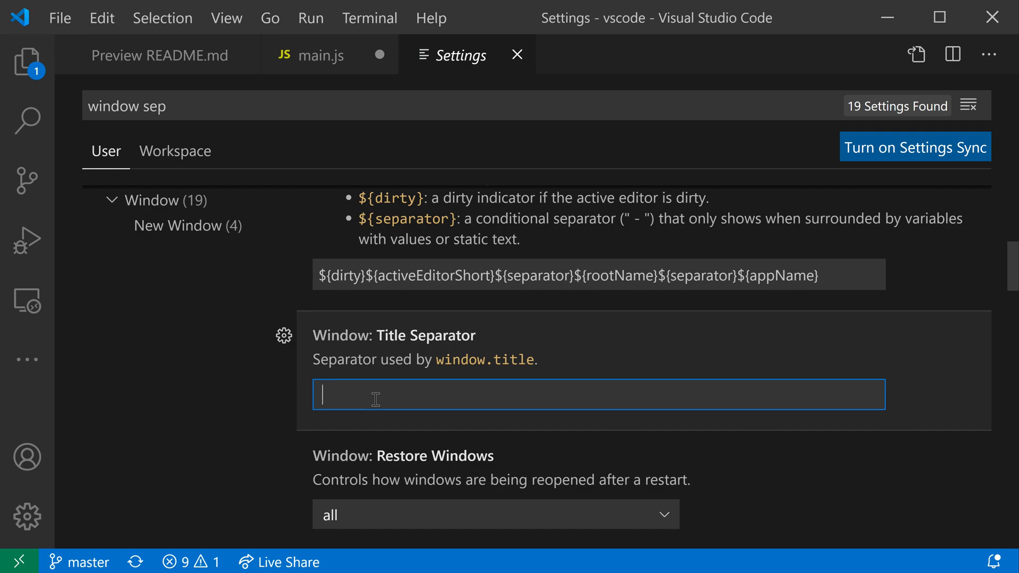
type(".")
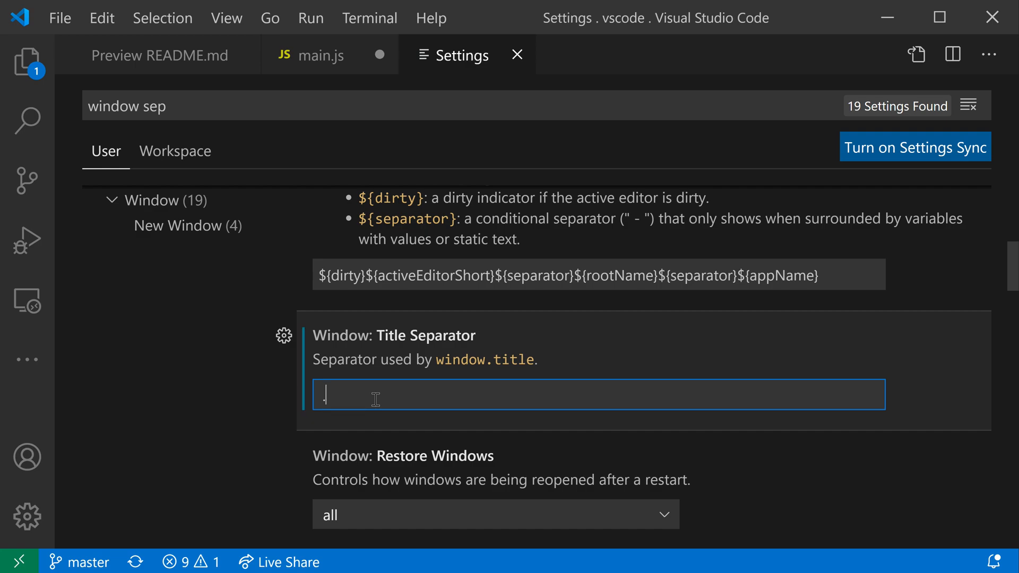
type("#")
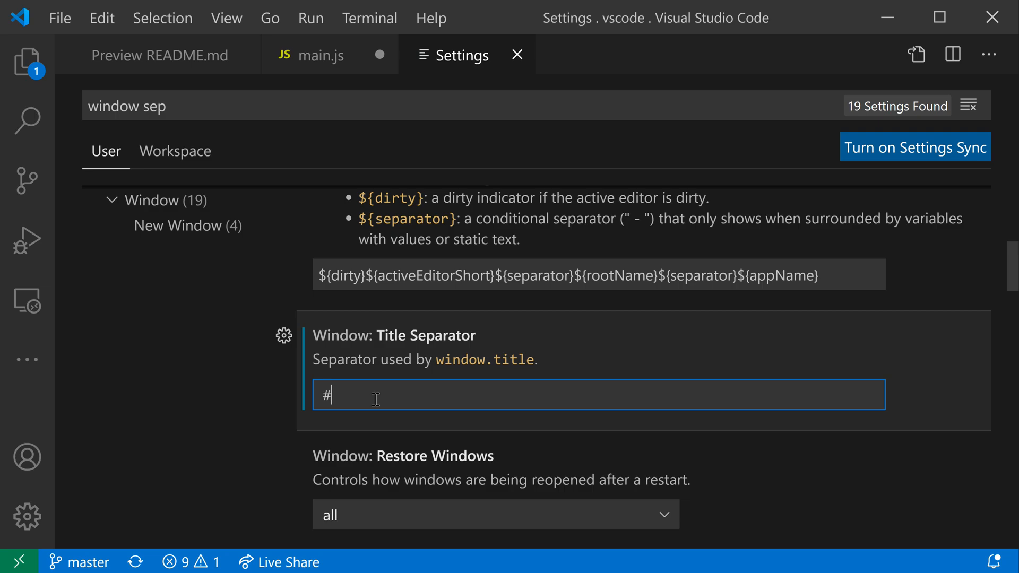
key("Backspace")
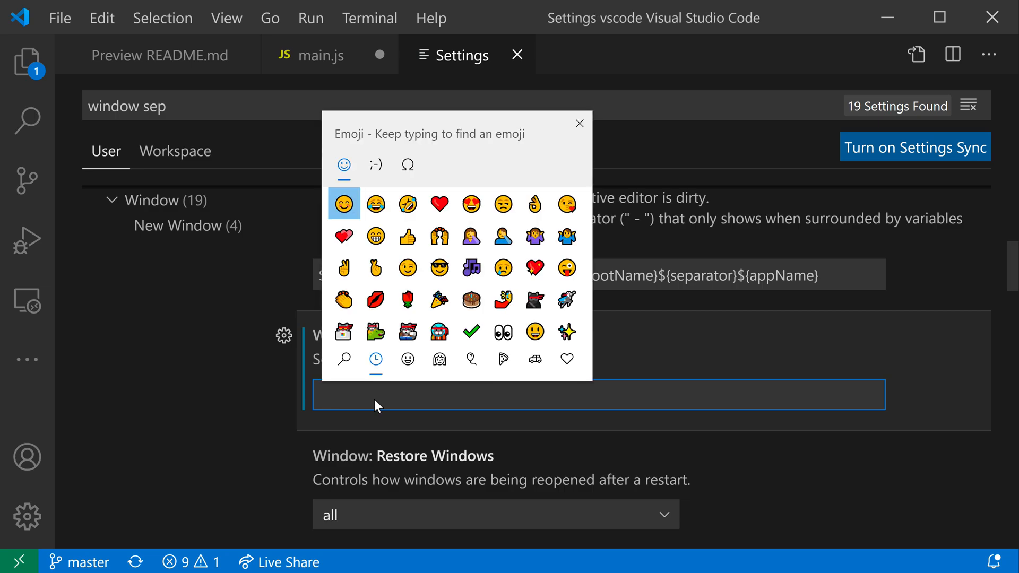
left_click(344, 204)
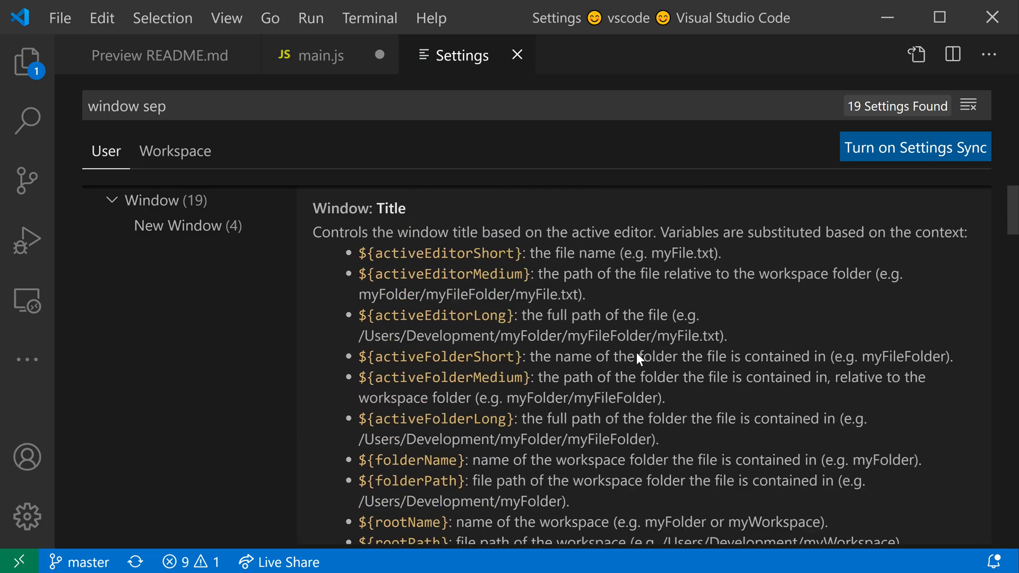
scroll("down", 3)
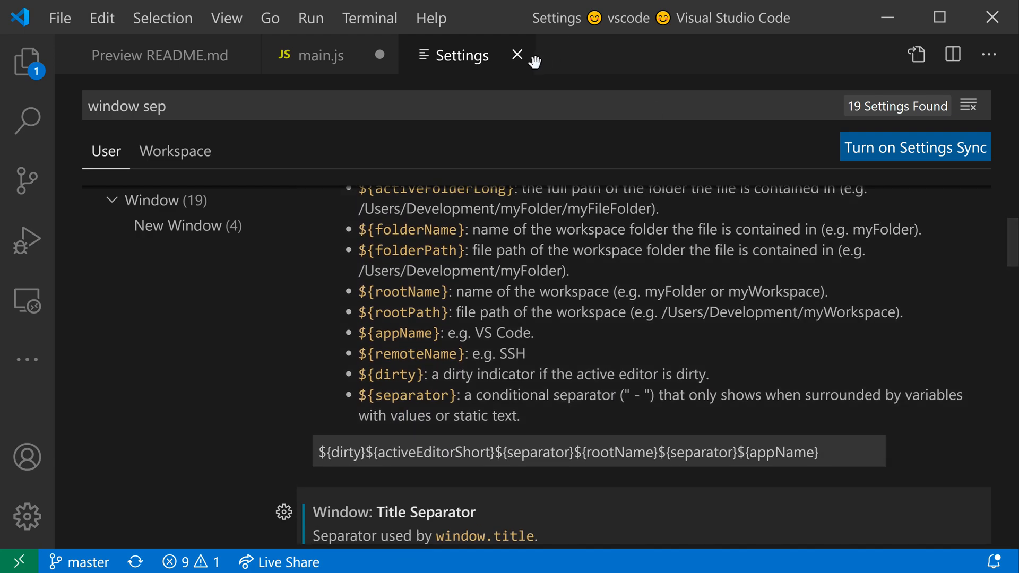
mouse_move(512, 286)
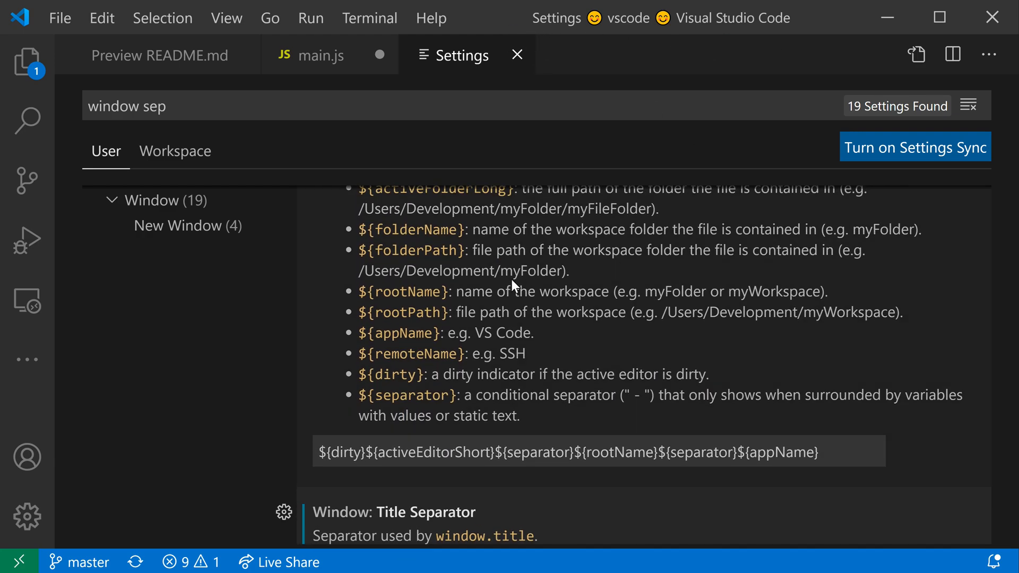
scroll("down", 3)
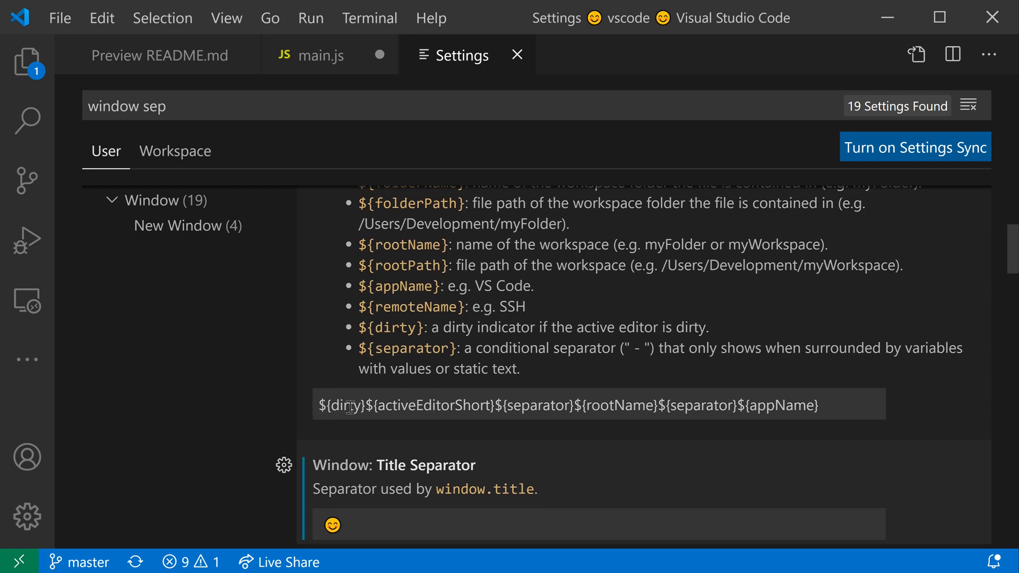
mouse_move(500, 412)
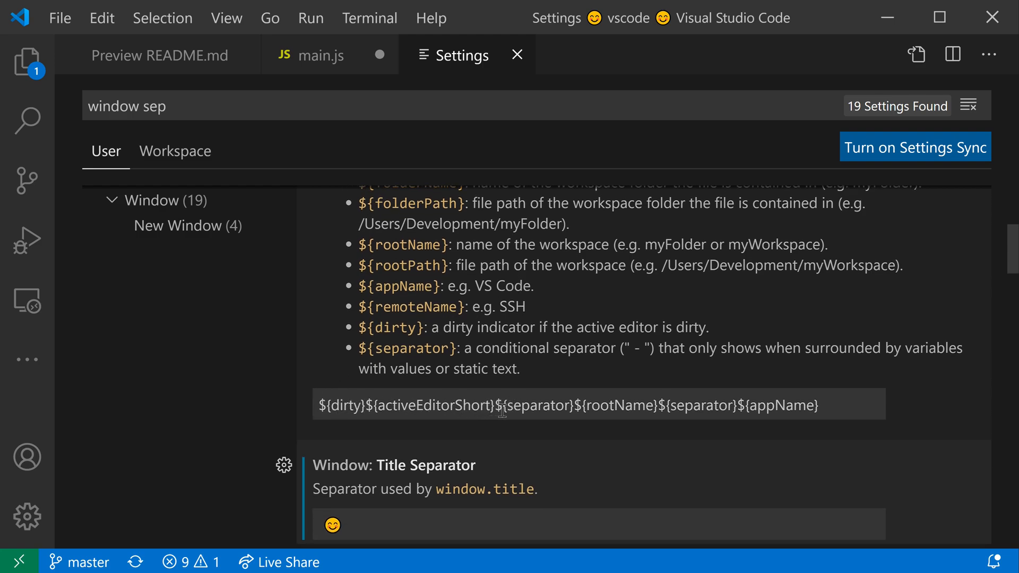
mouse_move(500, 400)
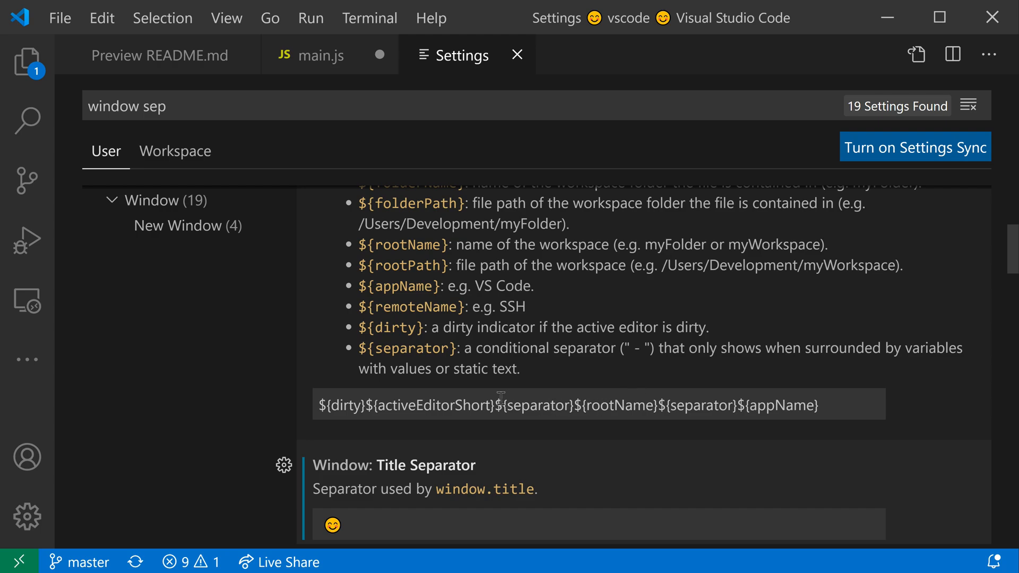
scroll("down", 3)
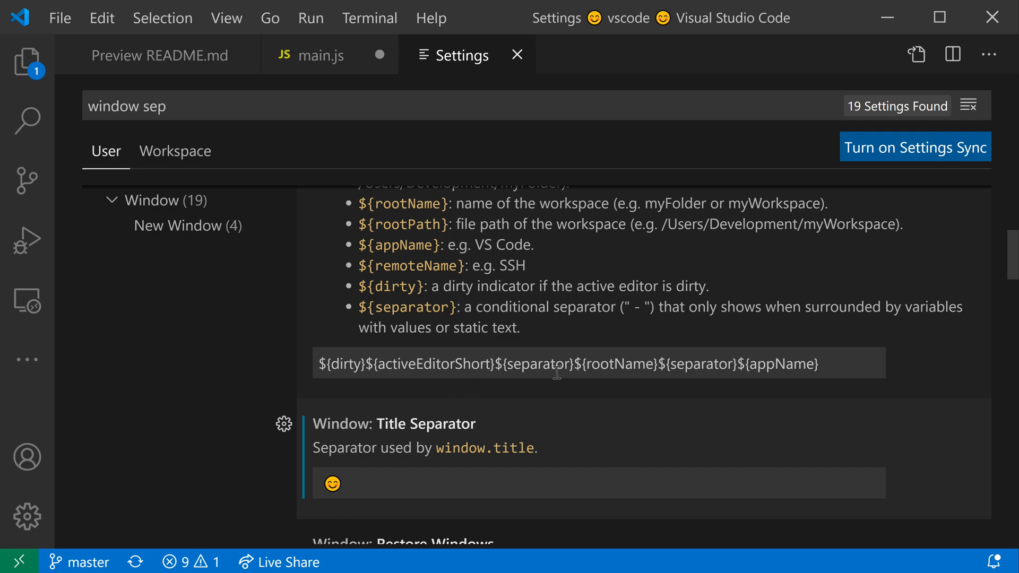
double_click(563, 364)
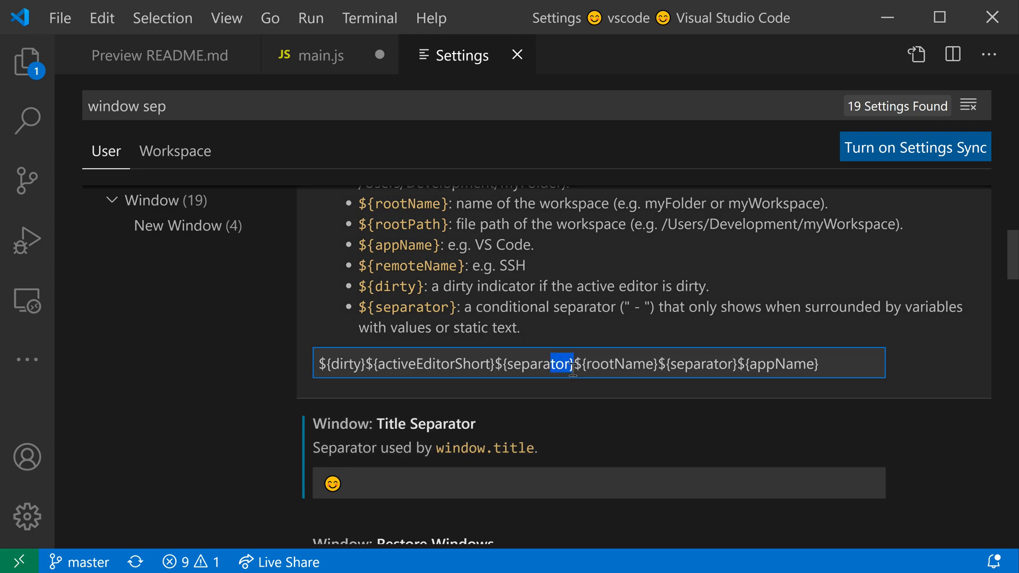
double_click(555, 364)
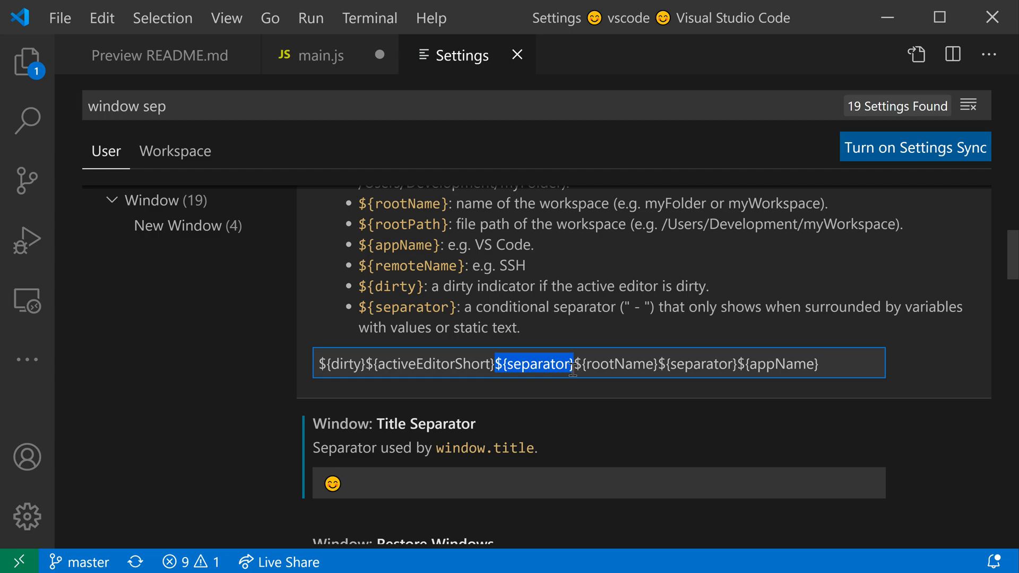
type("${separator}")
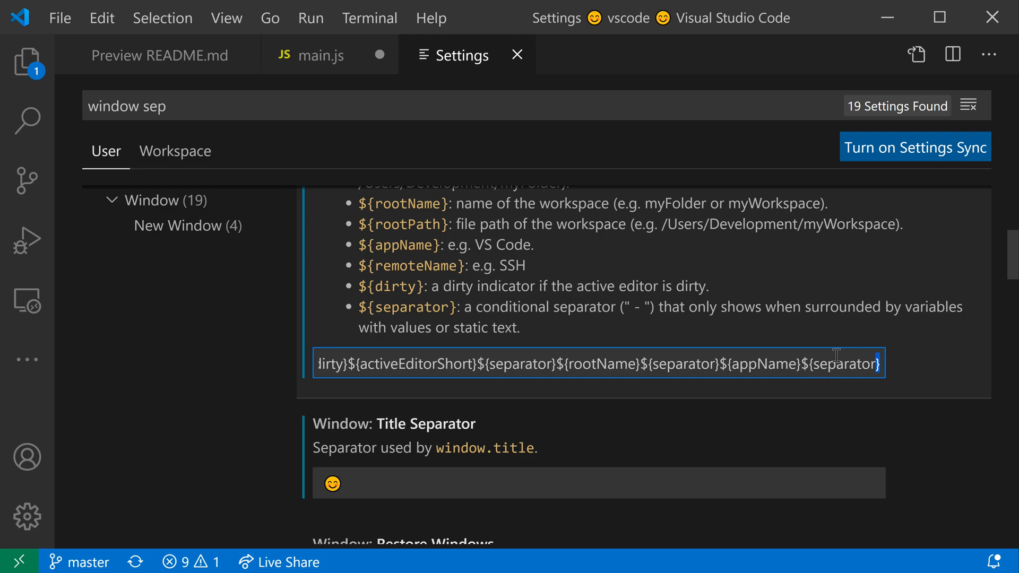
double_click(841, 363)
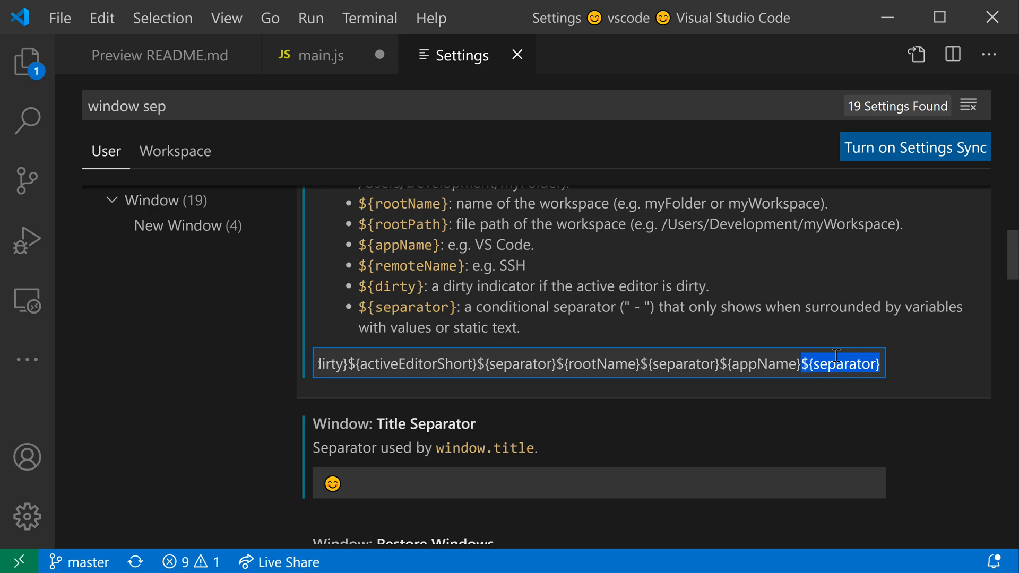
type(":)")
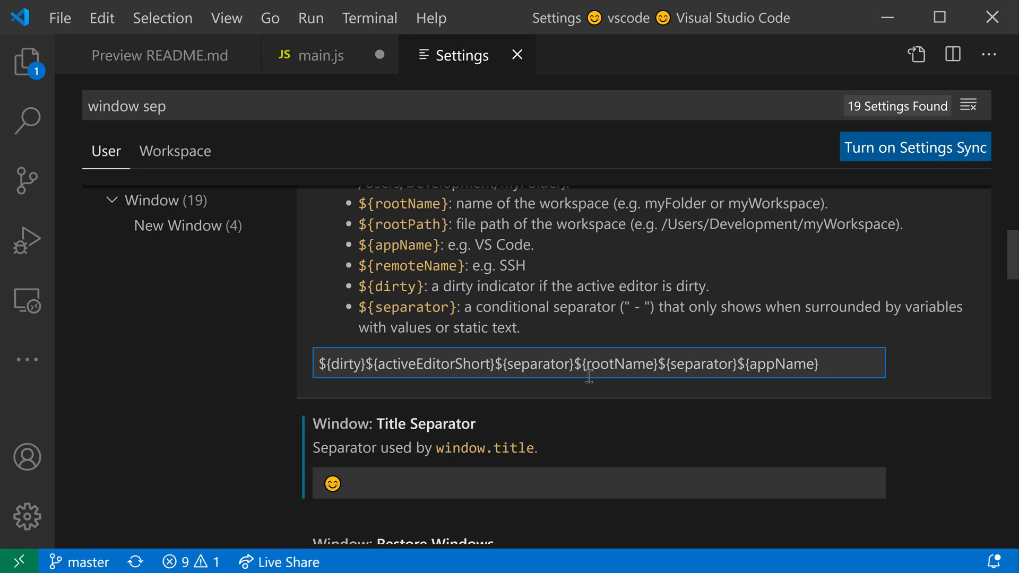
mouse_move(533, 249)
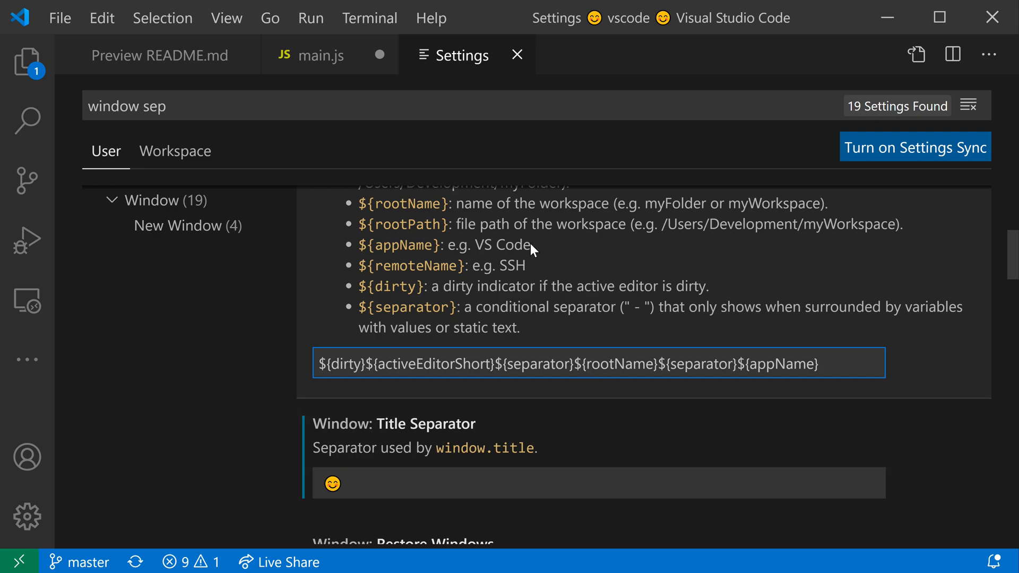
mouse_move(639, 280)
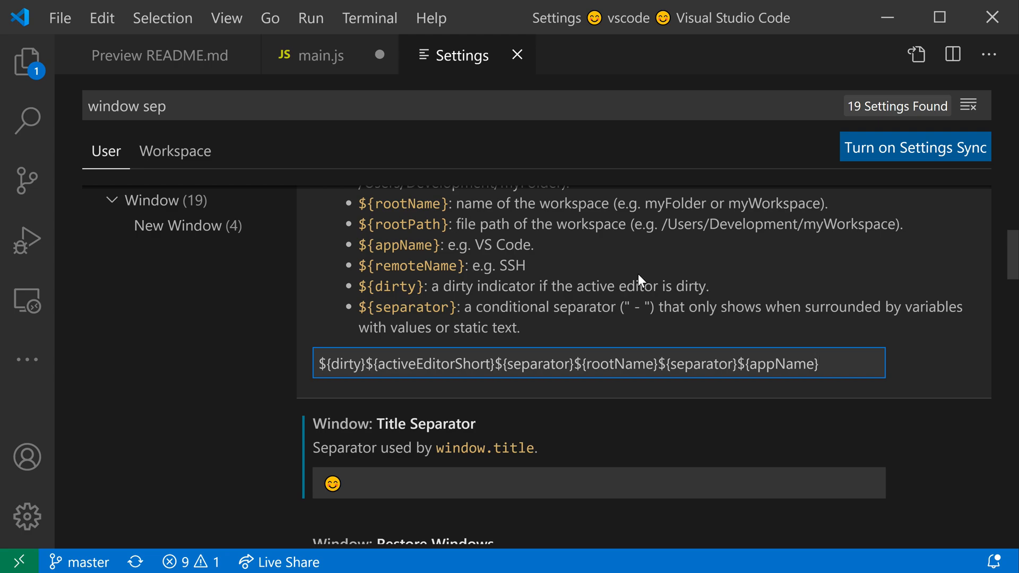
left_click(826, 363)
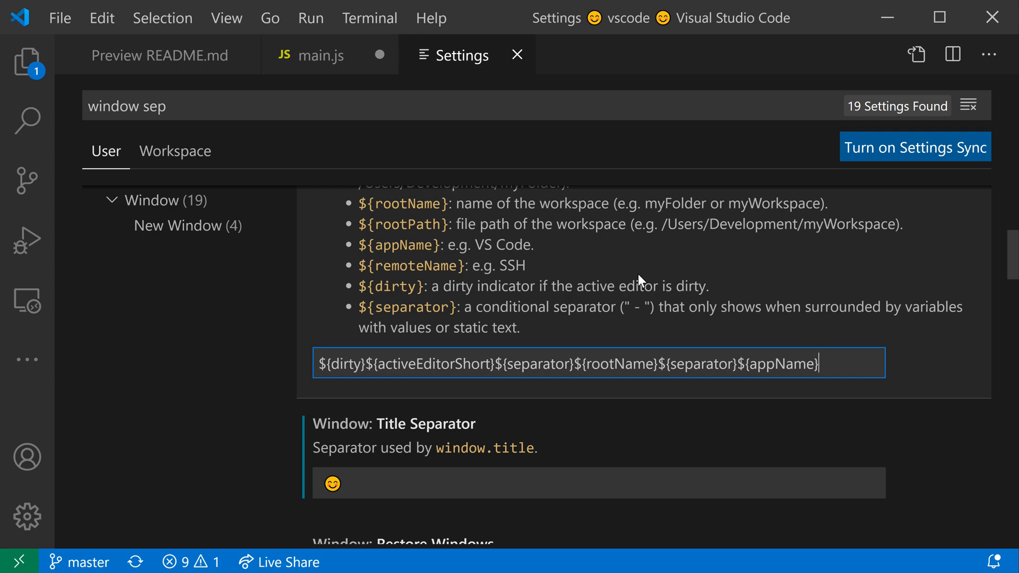